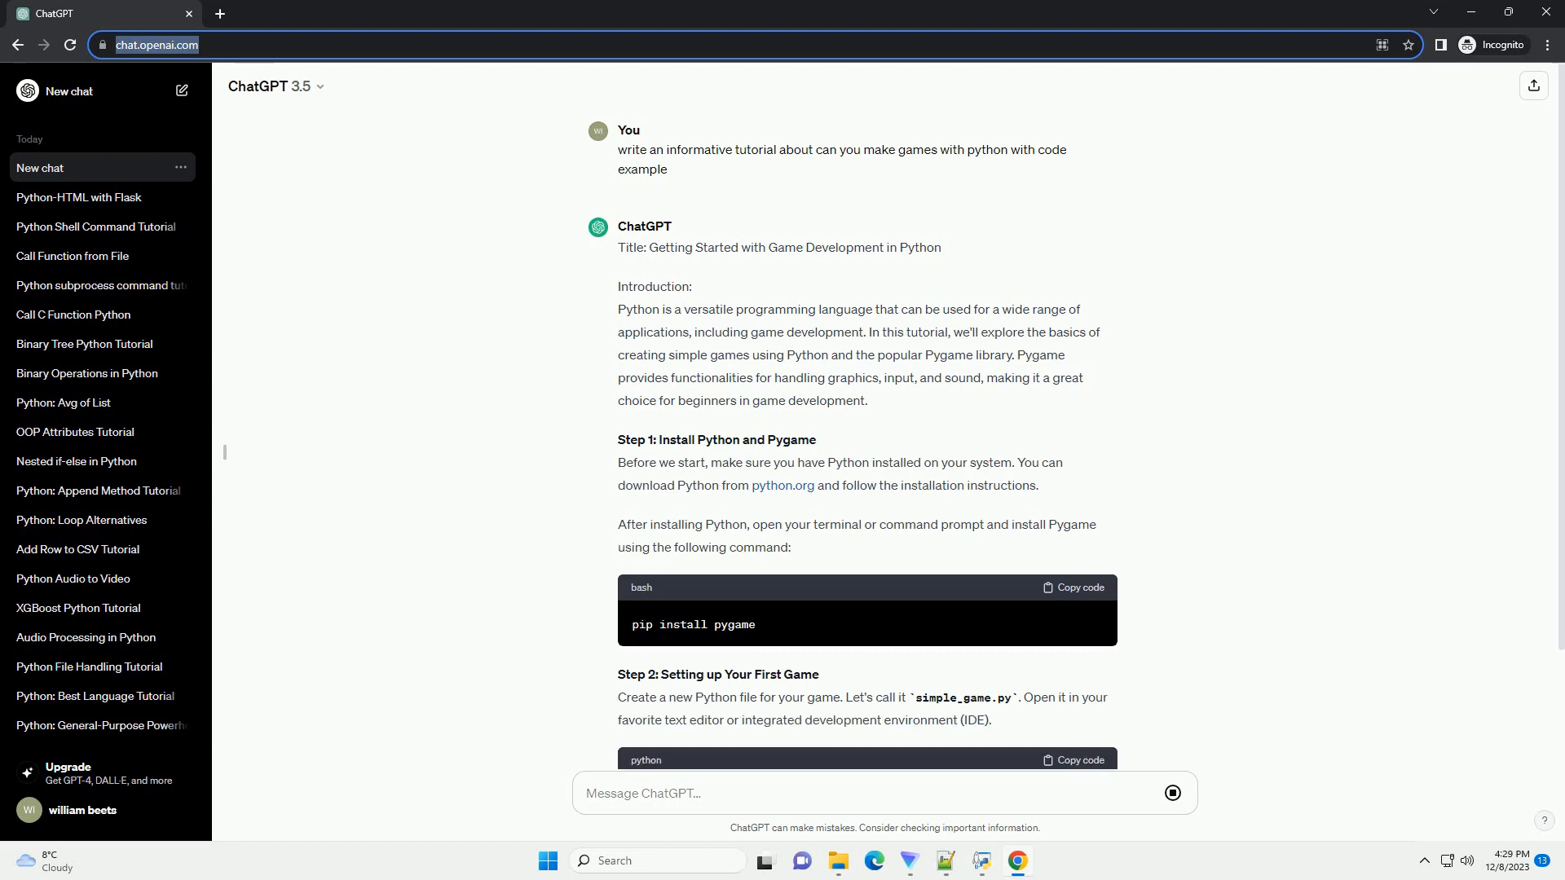
pyautogui.scroll(-3)
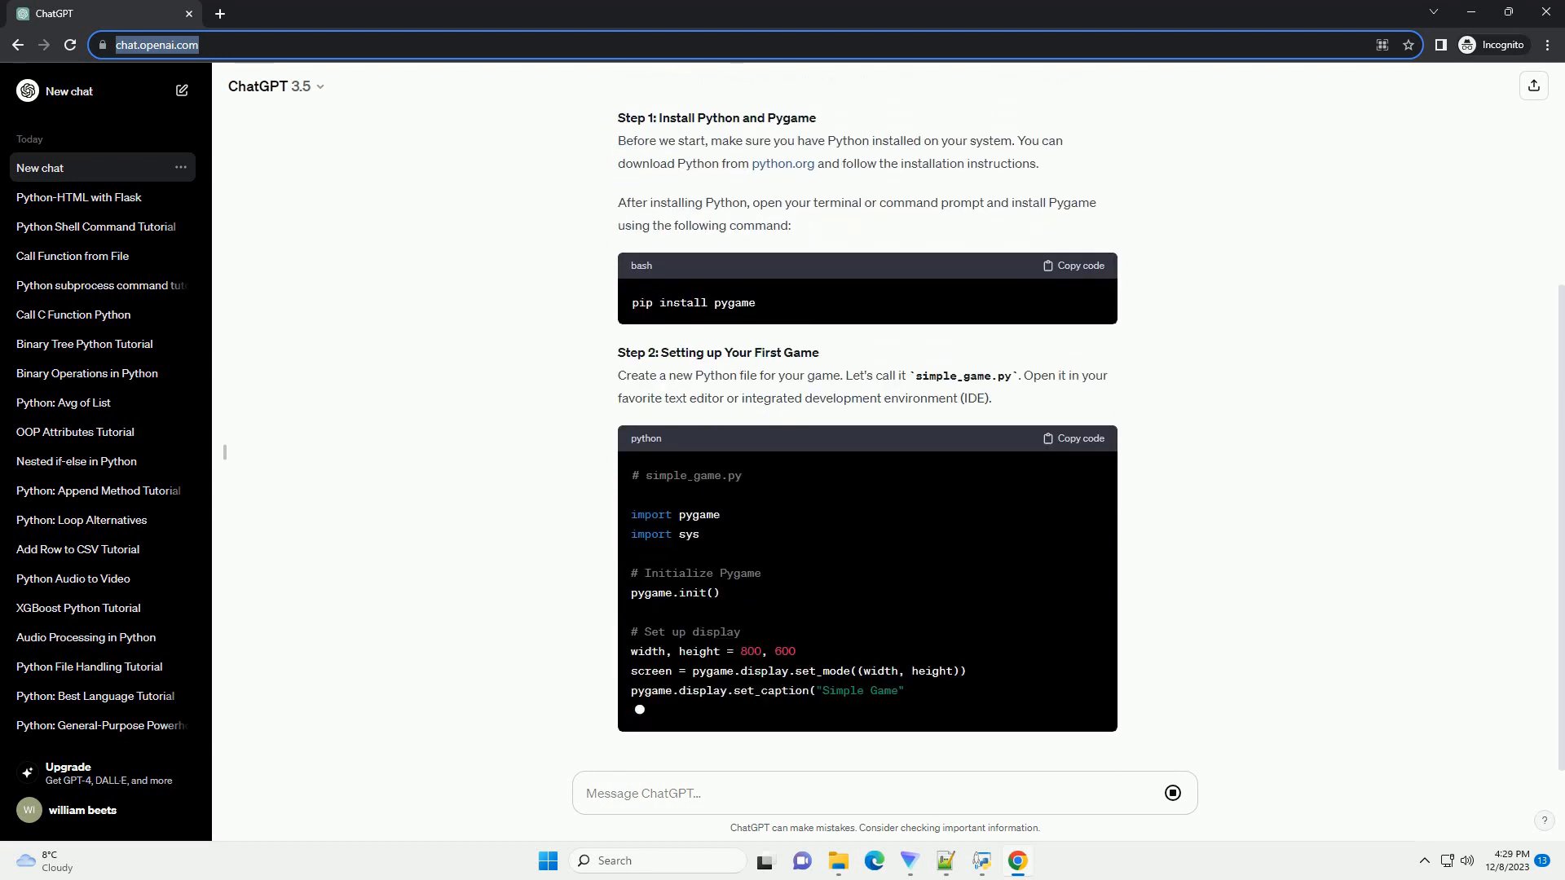
pyautogui.scroll(-3)
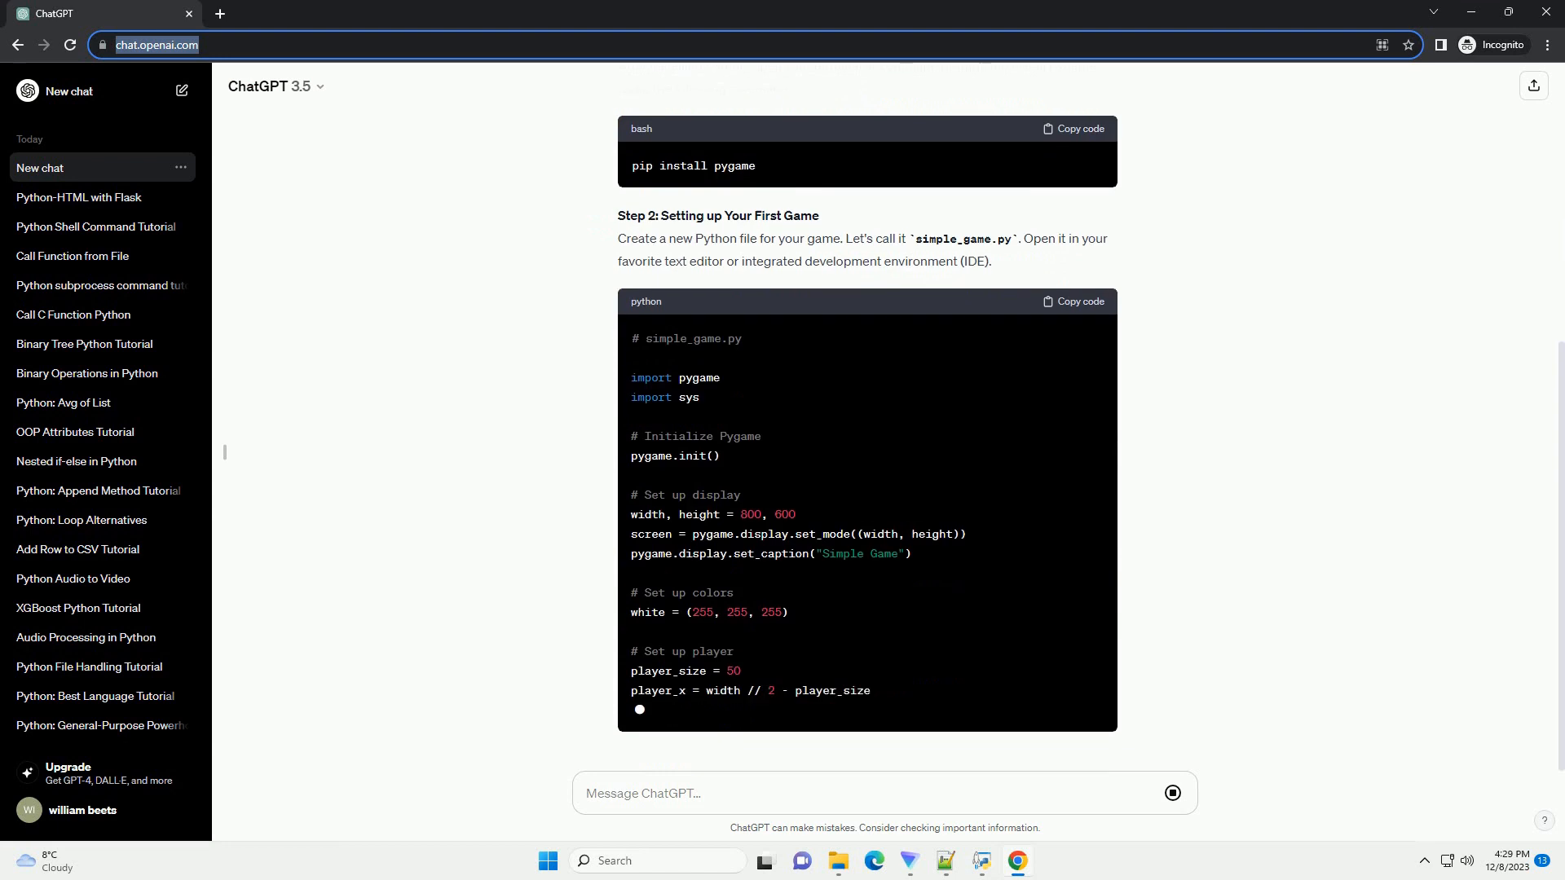
pyautogui.scroll(-3)
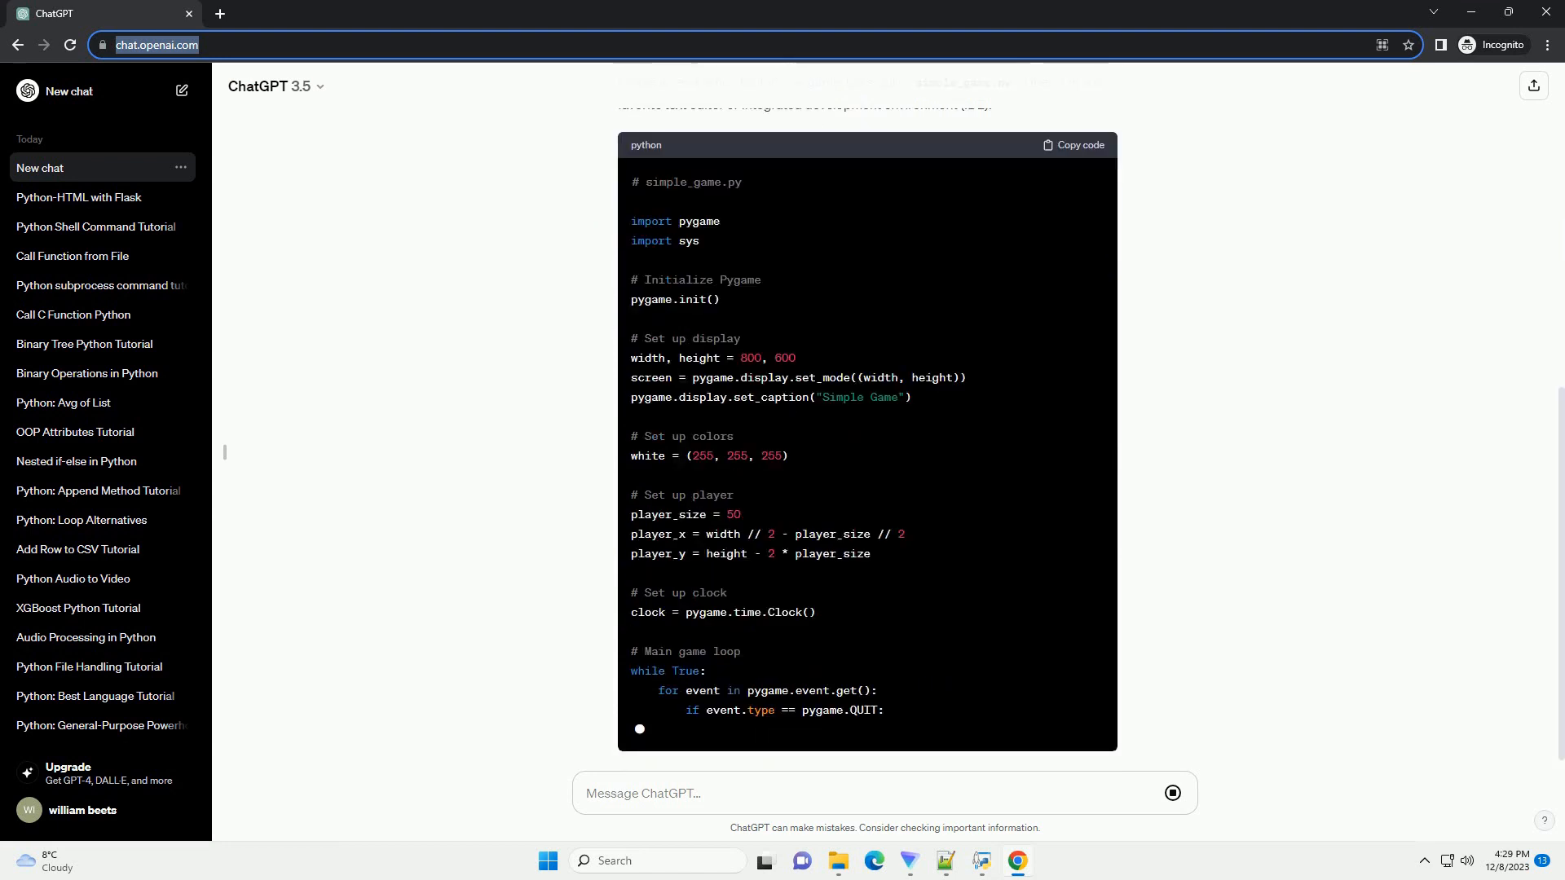
pyautogui.scroll(-3)
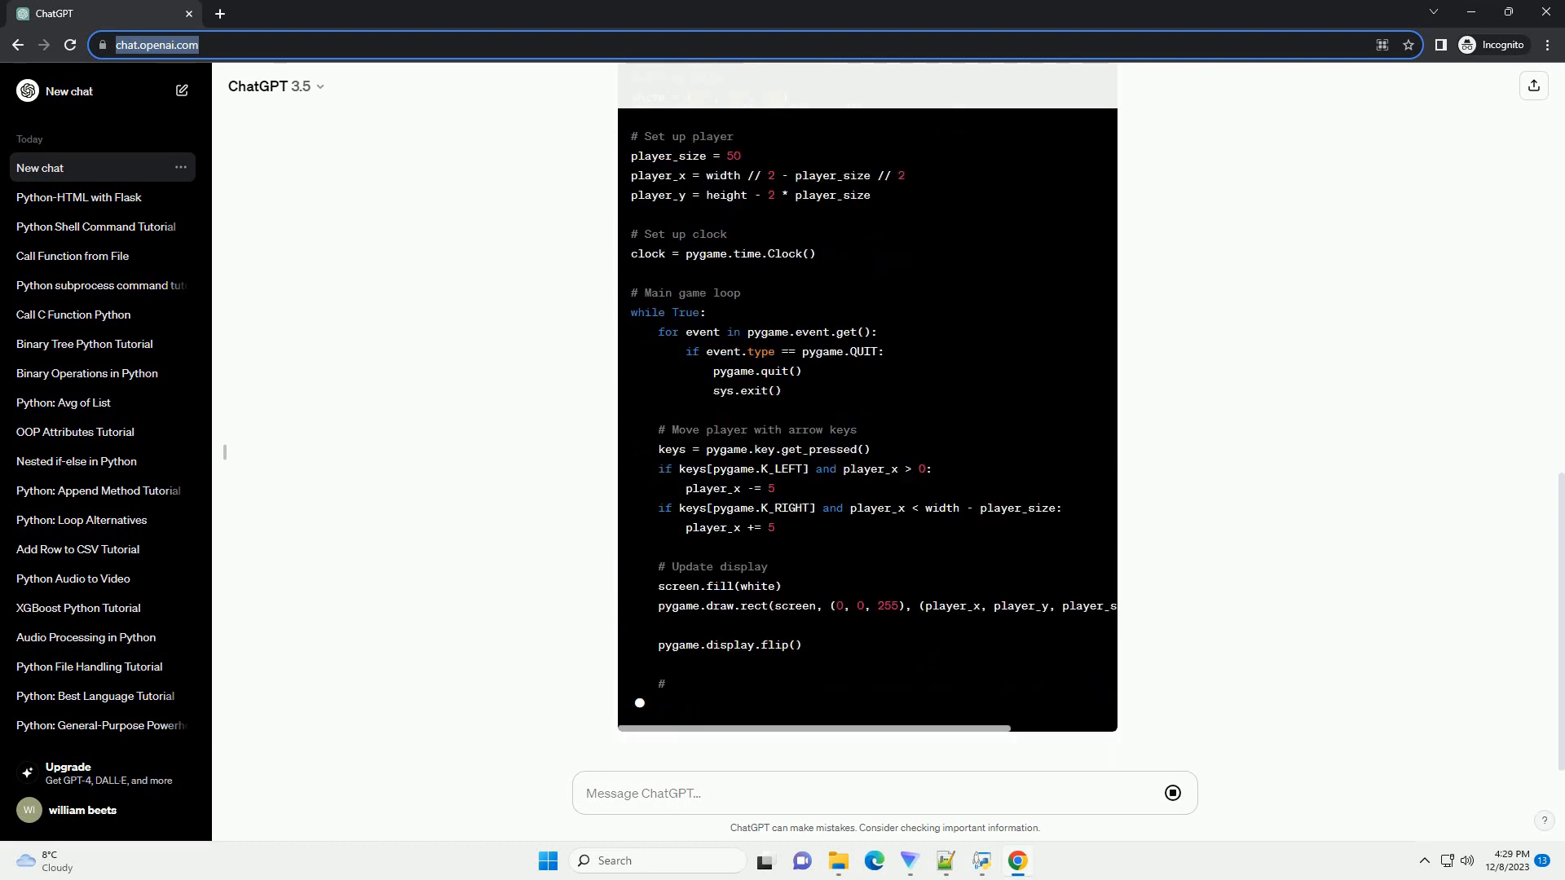
pyautogui.scroll(-3)
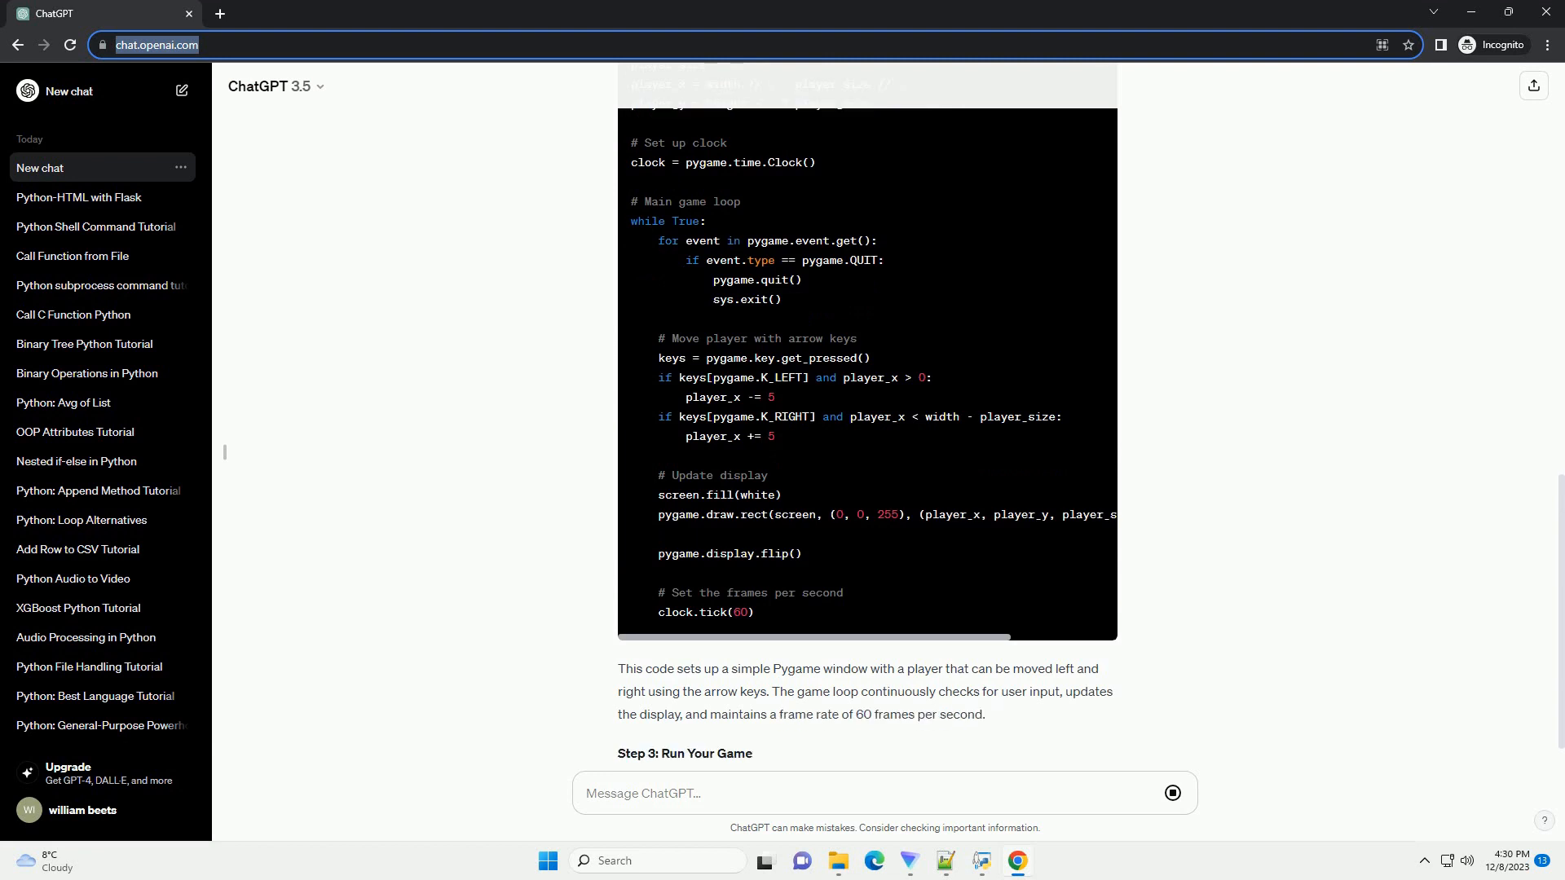
pyautogui.scroll(-3)
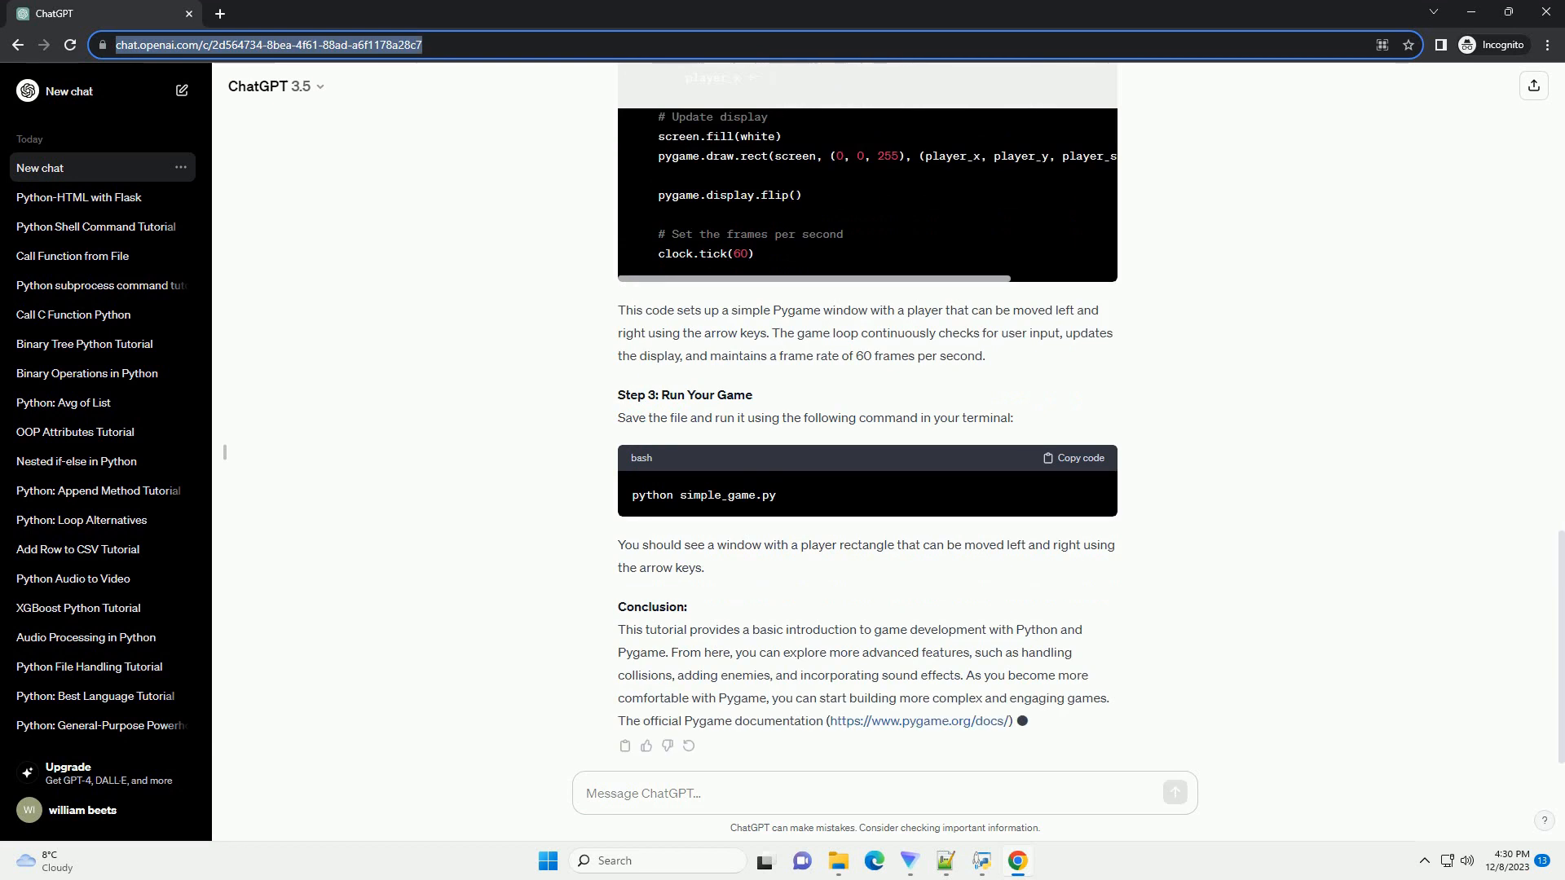
pyautogui.scroll(-3)
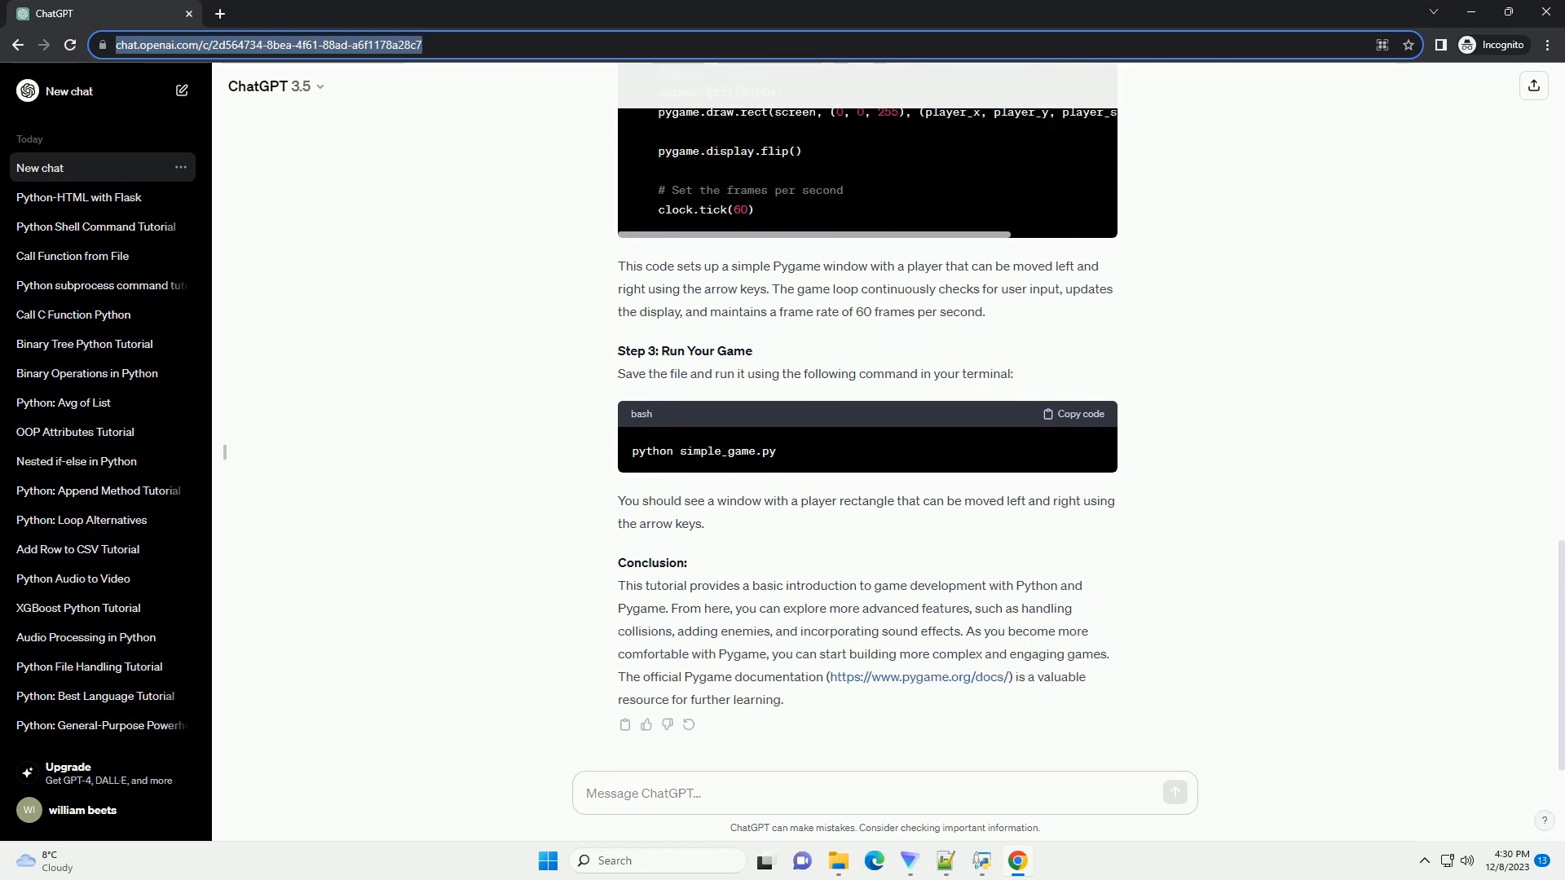